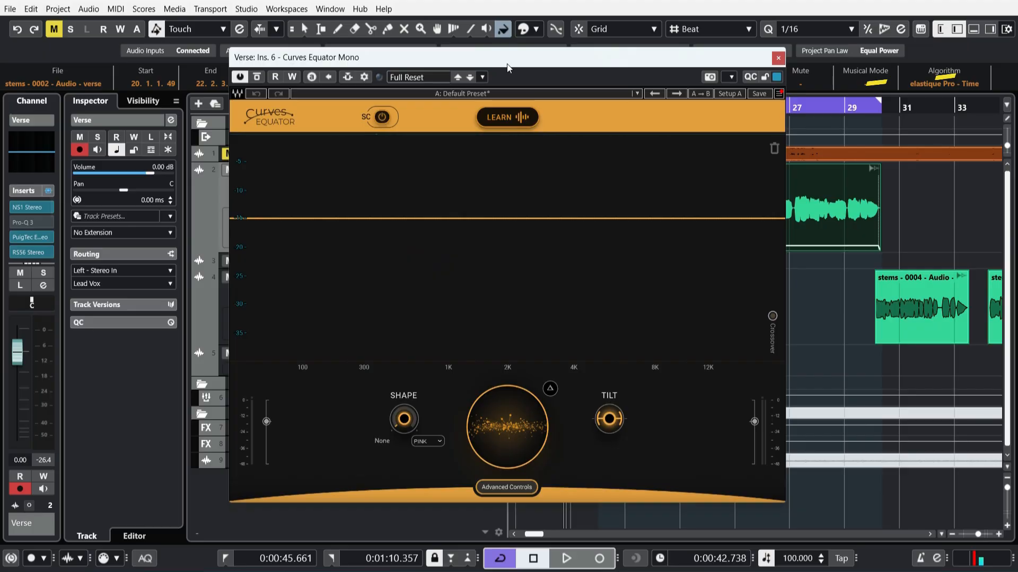
{"action": "mouse_move", "coordinate": [529, 56]}
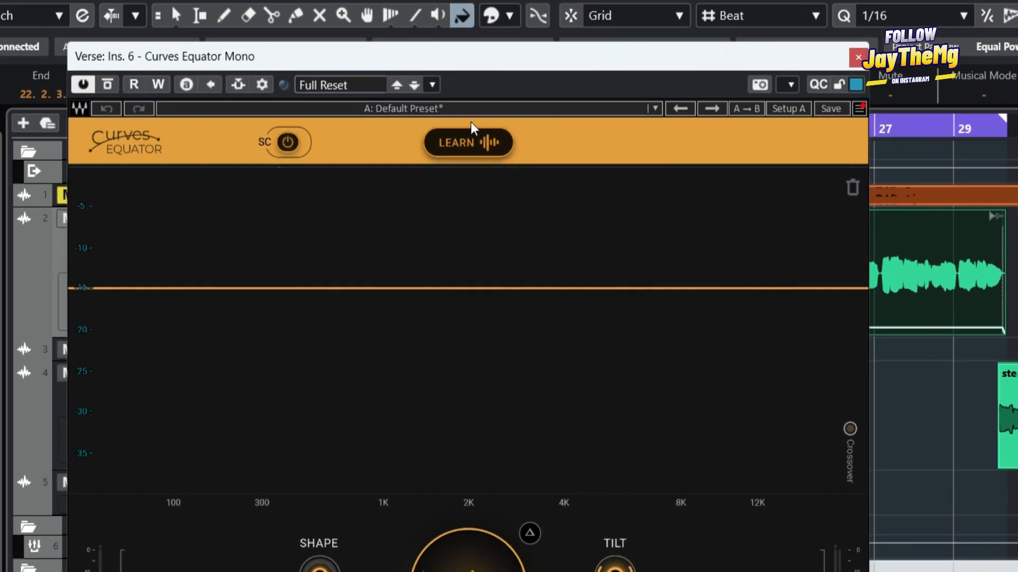
{"action": "mouse_move", "coordinate": [469, 137]}
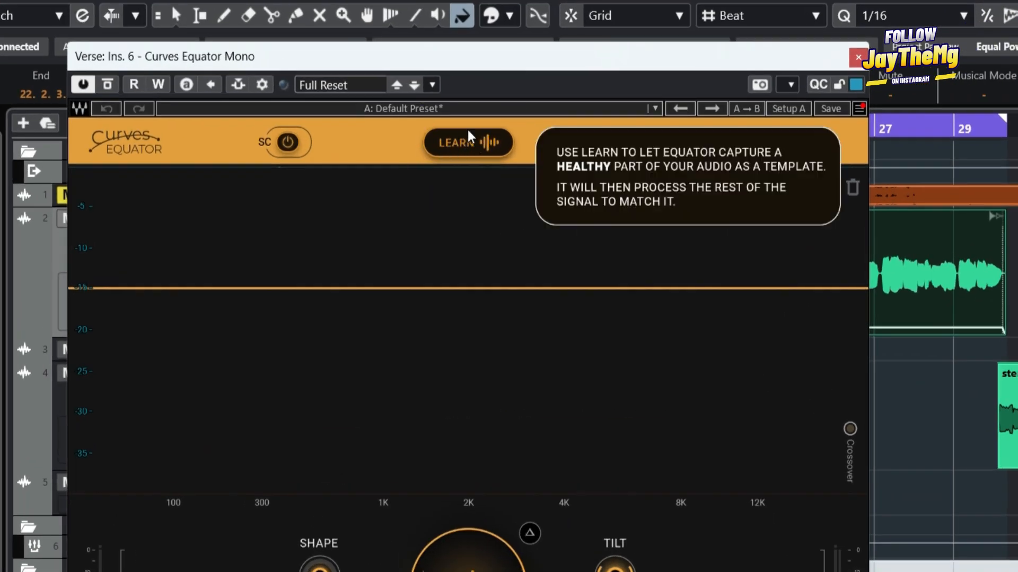
Start LEARN so Equator calibrates on the verse lead vocal and readies its curve.
{"action": "left_click", "coordinate": [468, 143]}
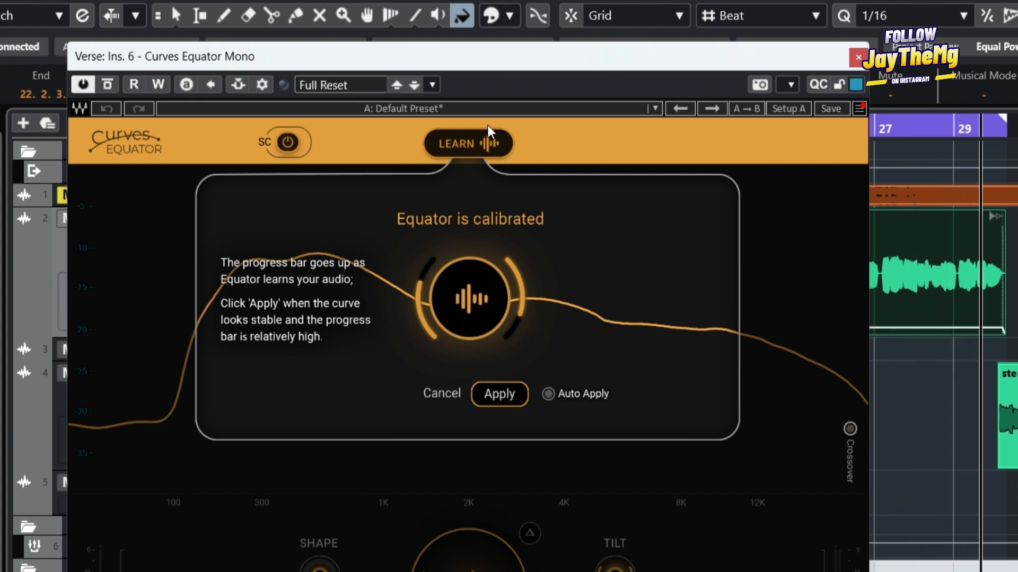
{"action": "mouse_move", "coordinate": [478, 173]}
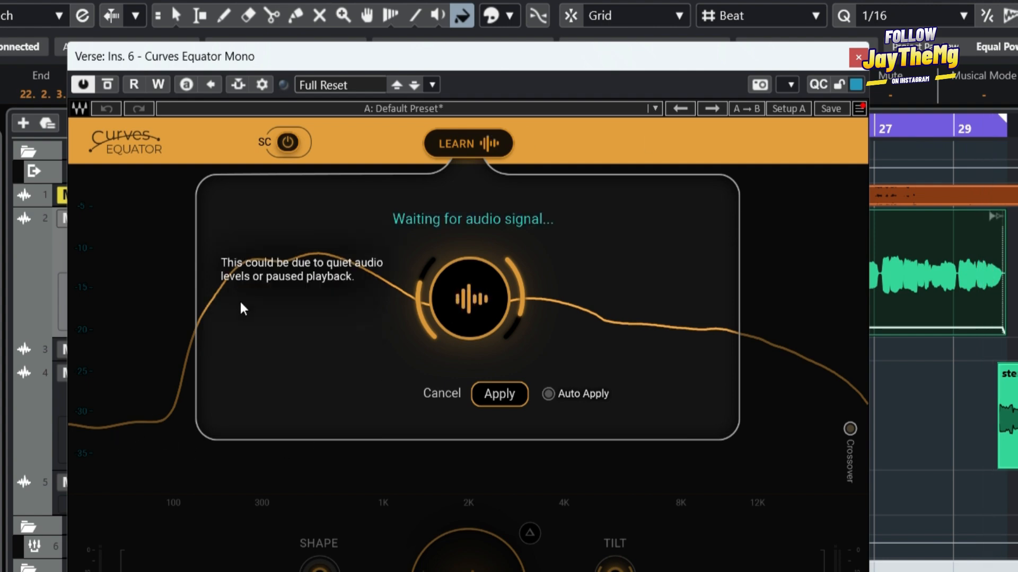
{"action": "mouse_move", "coordinate": [700, 320]}
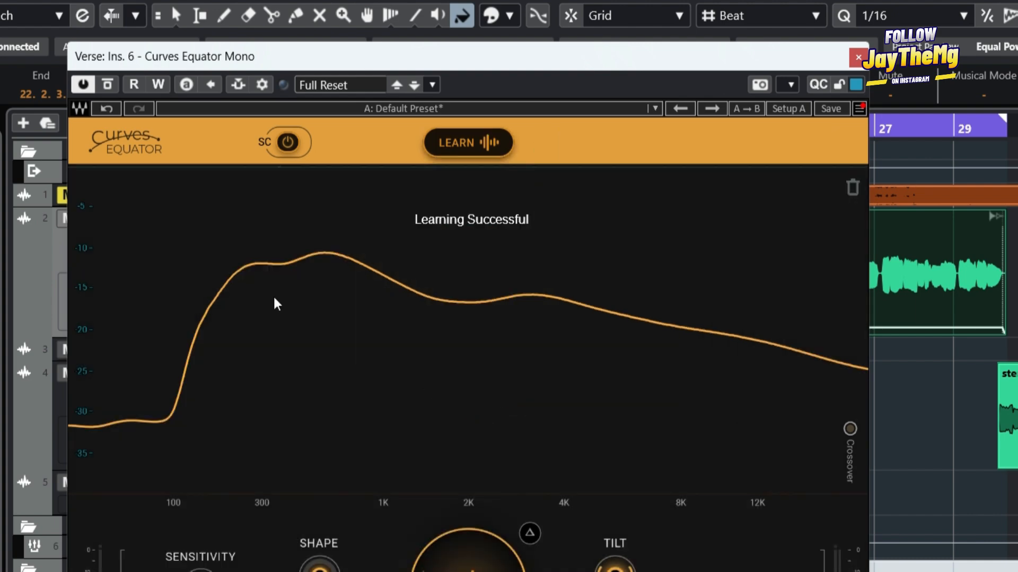
{"action": "mouse_move", "coordinate": [621, 299]}
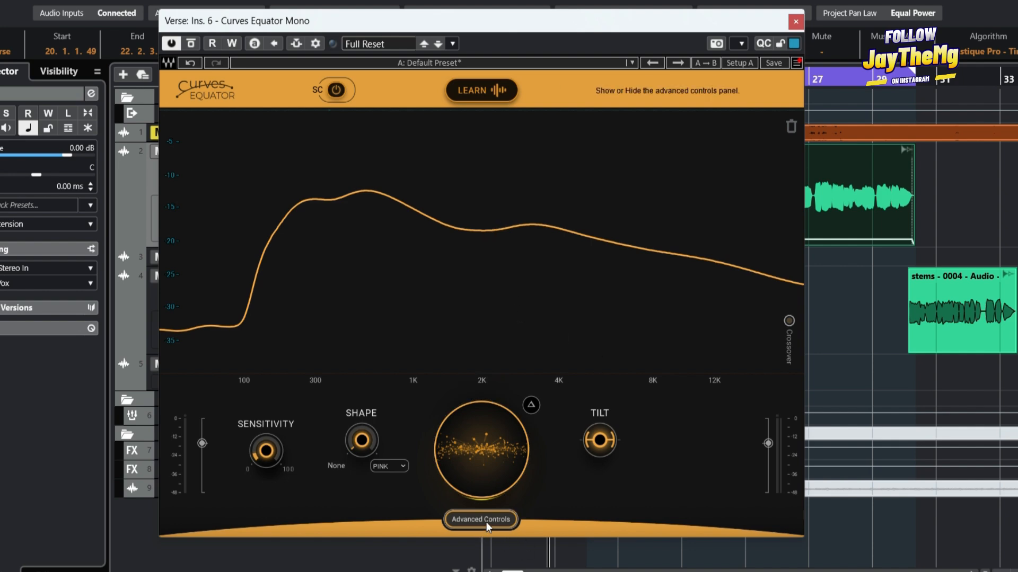
{"action": "left_click", "coordinate": [480, 519]}
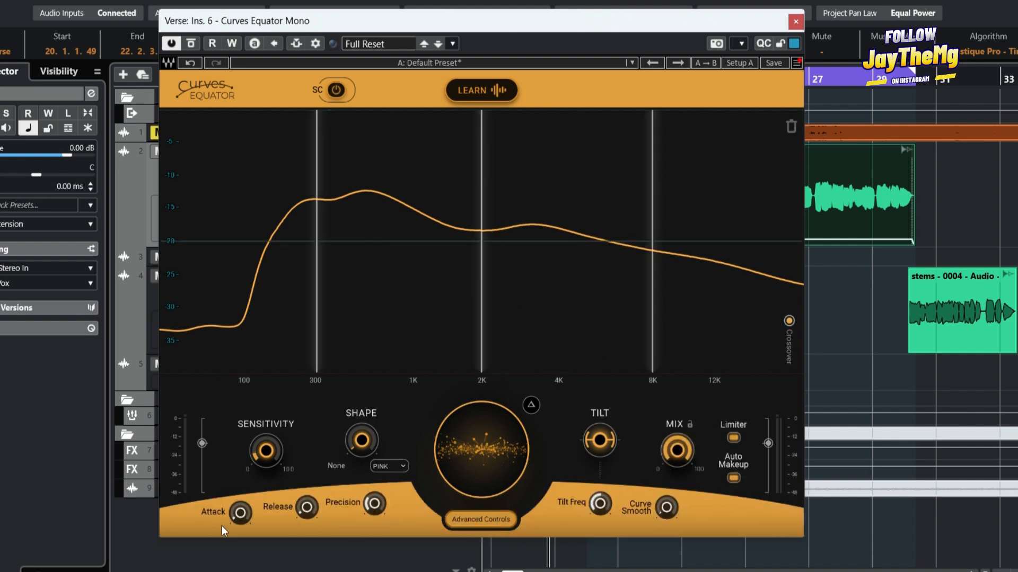
{"action": "mouse_move", "coordinate": [423, 513]}
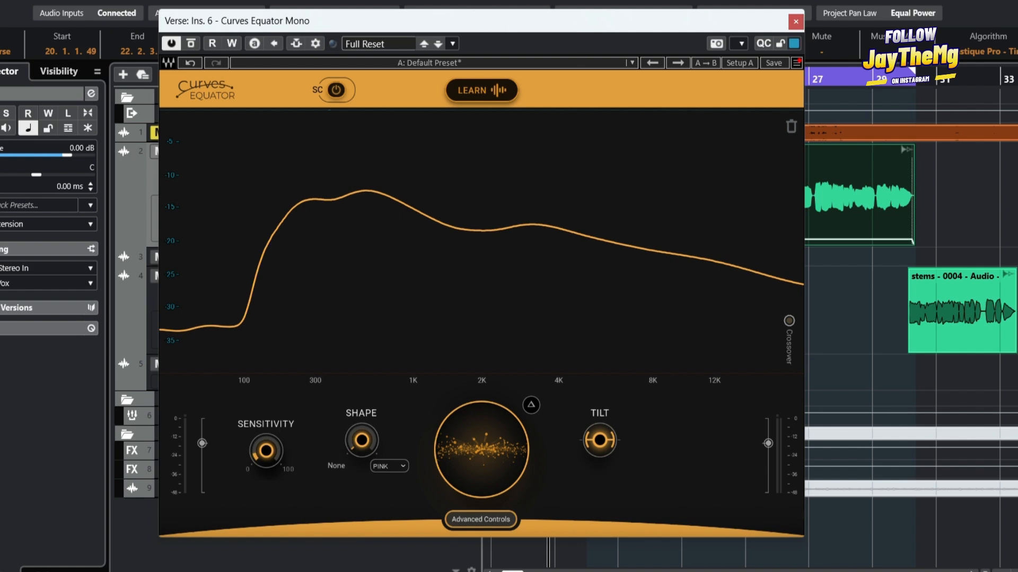
Bring up the separate Curves Equator instance on the Add libs track.
{"action": "left_click", "coordinate": [794, 21]}
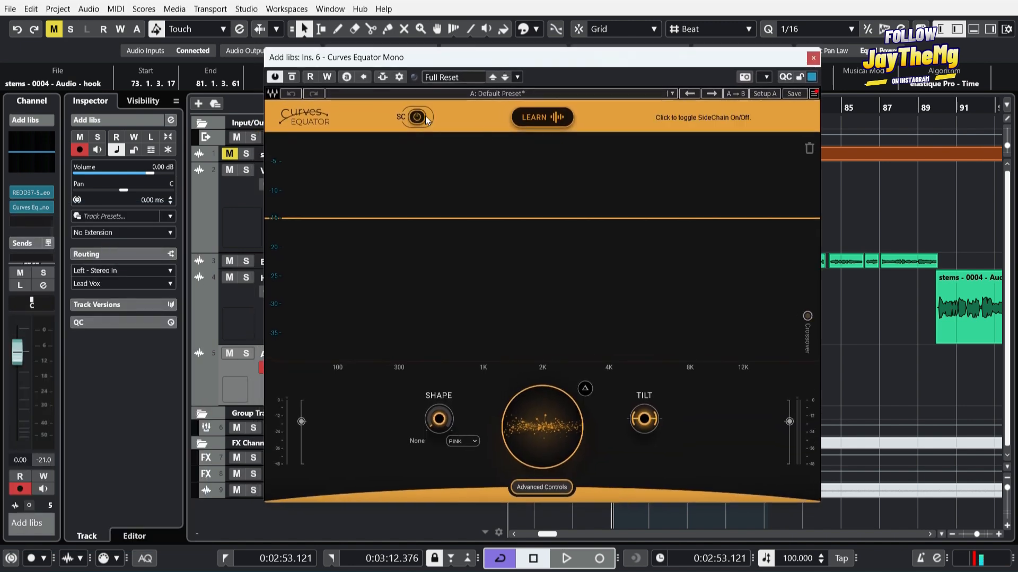
Enable SC routing with the hook as side-chain source and activate the side-chain input.
{"action": "left_click", "coordinate": [416, 117]}
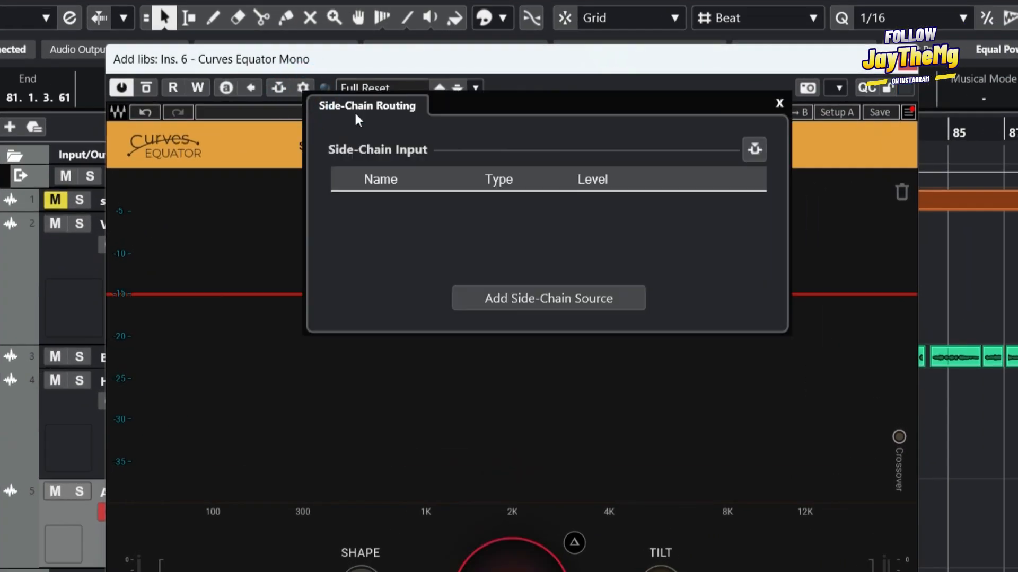
{"action": "left_click", "coordinate": [548, 298]}
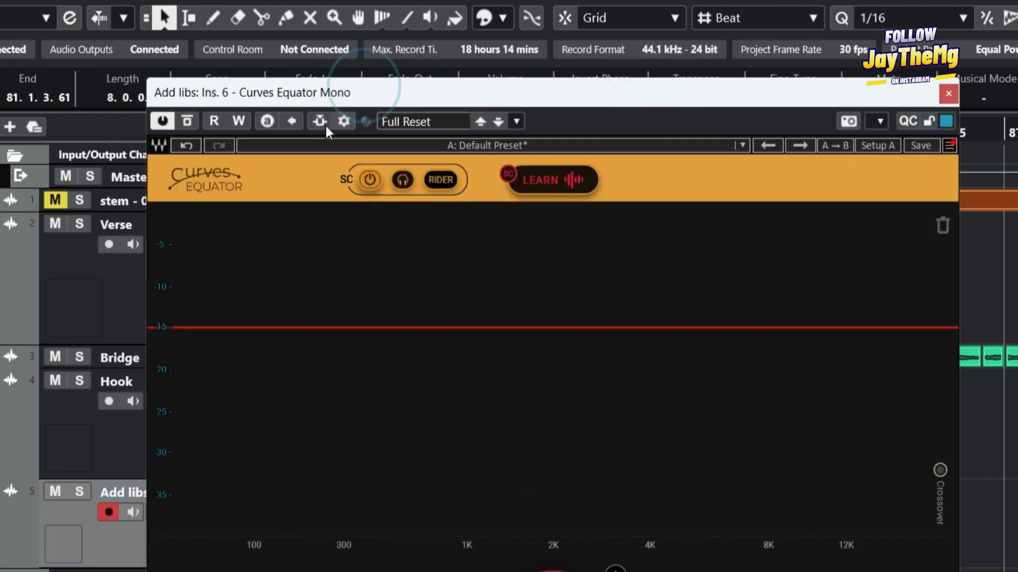
{"action": "left_click", "coordinate": [319, 121]}
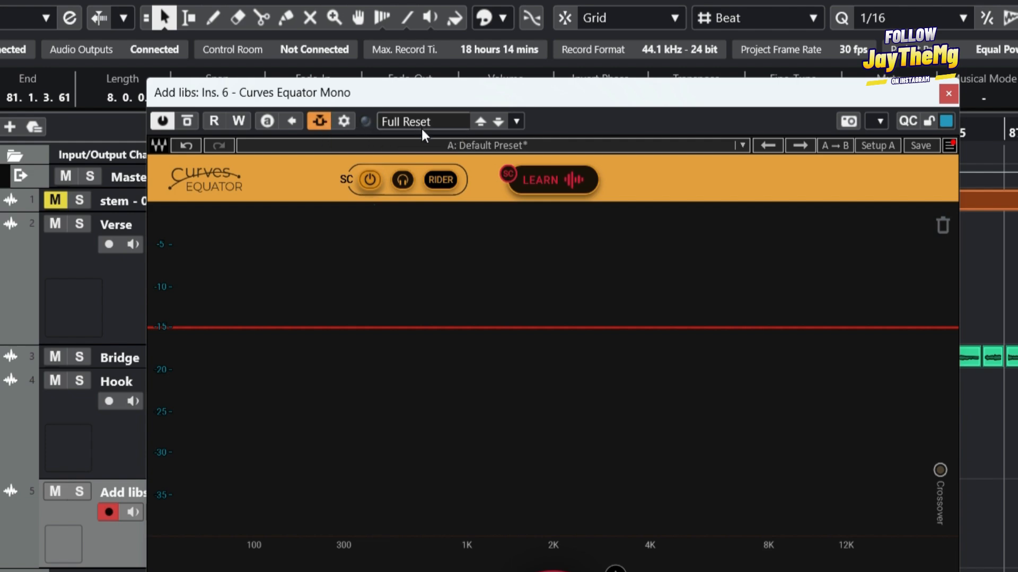
Learn a new curve from the sidechained signal and apply it to the backing vocal.
{"action": "left_click", "coordinate": [551, 180]}
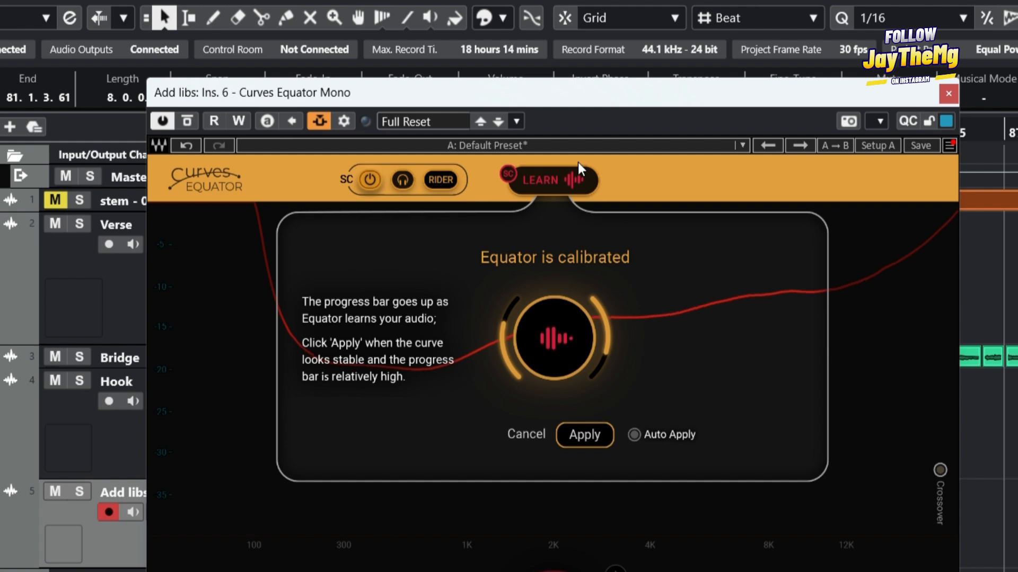
{"action": "mouse_move", "coordinate": [608, 222]}
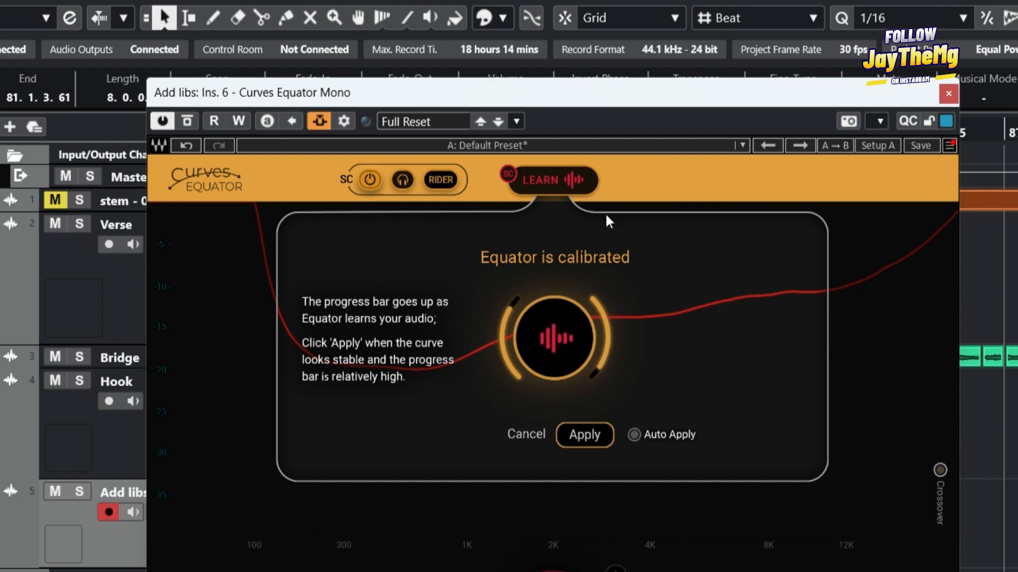
{"action": "left_click", "coordinate": [584, 435]}
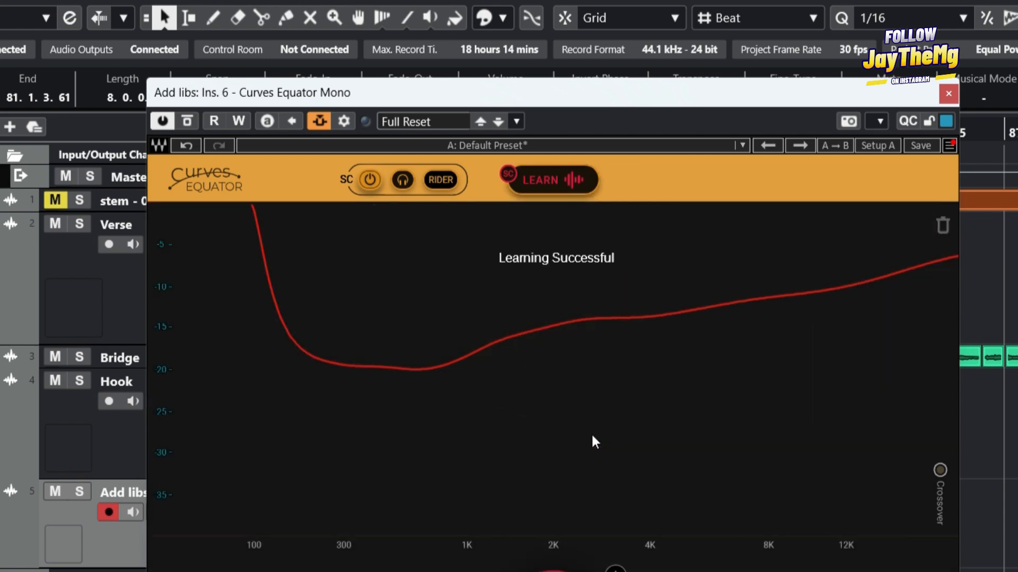